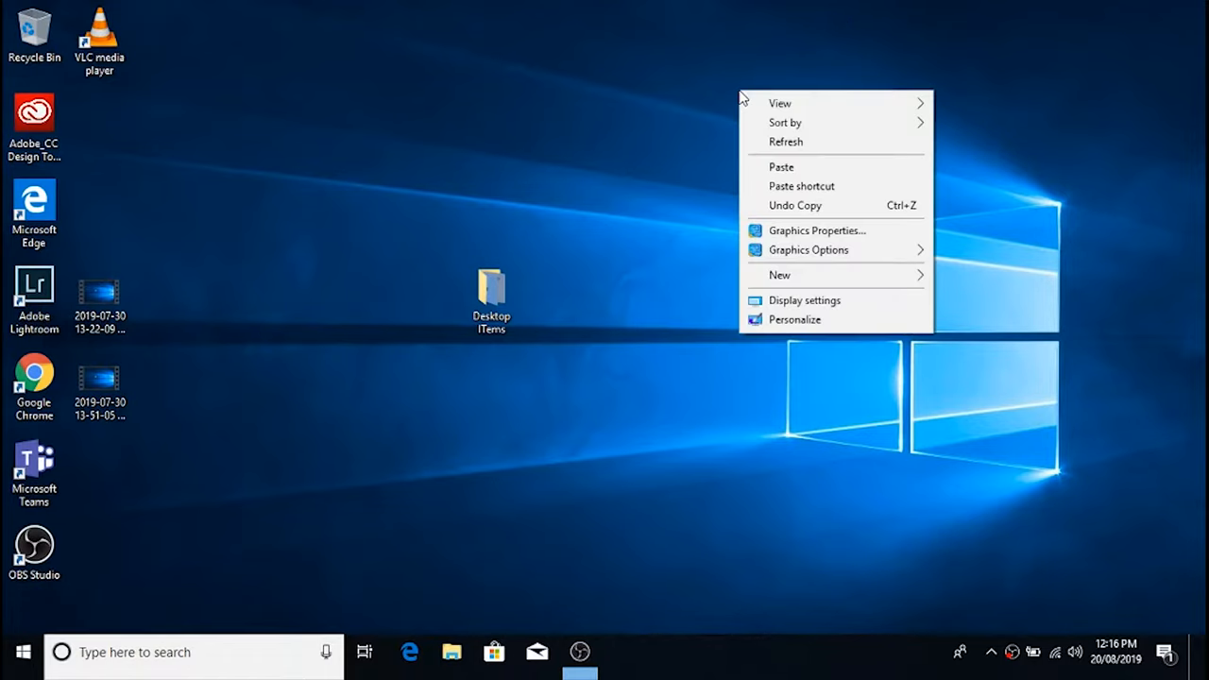
{"action": "mouse_move", "coordinate": [804, 300]}
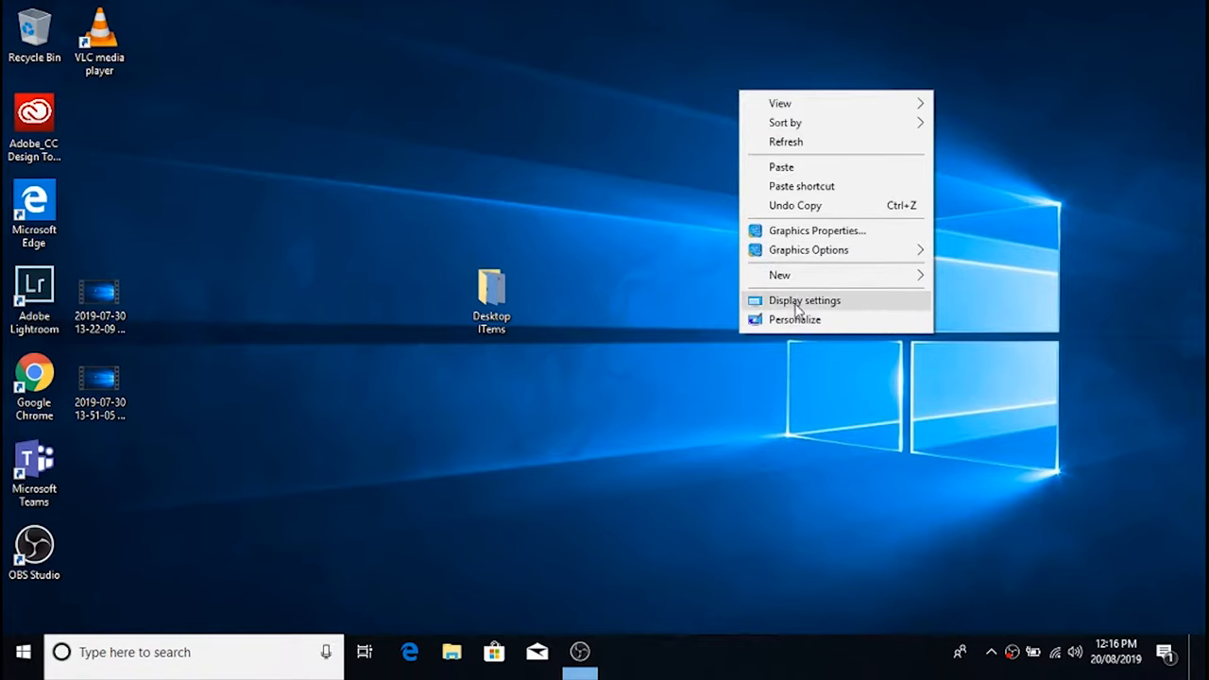
- From the desktop's Display settings, choose Portrait in the Orientation list
{"action": "left_click", "coordinate": [805, 299]}
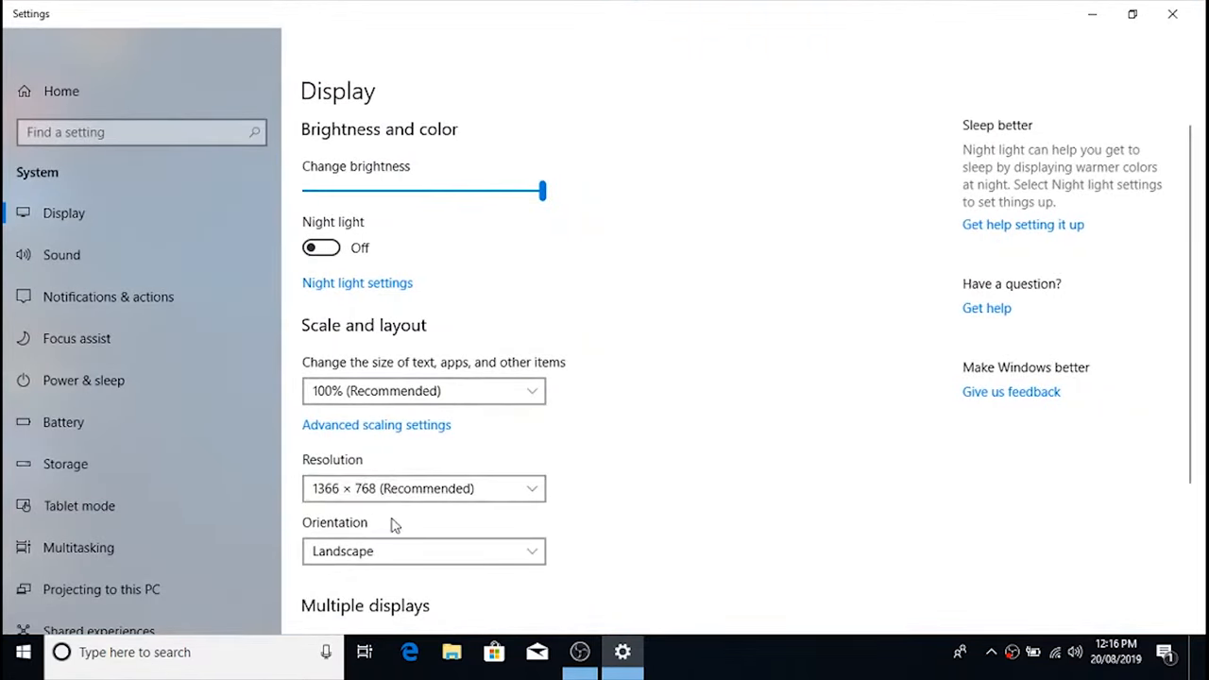
{"action": "left_click", "coordinate": [423, 551]}
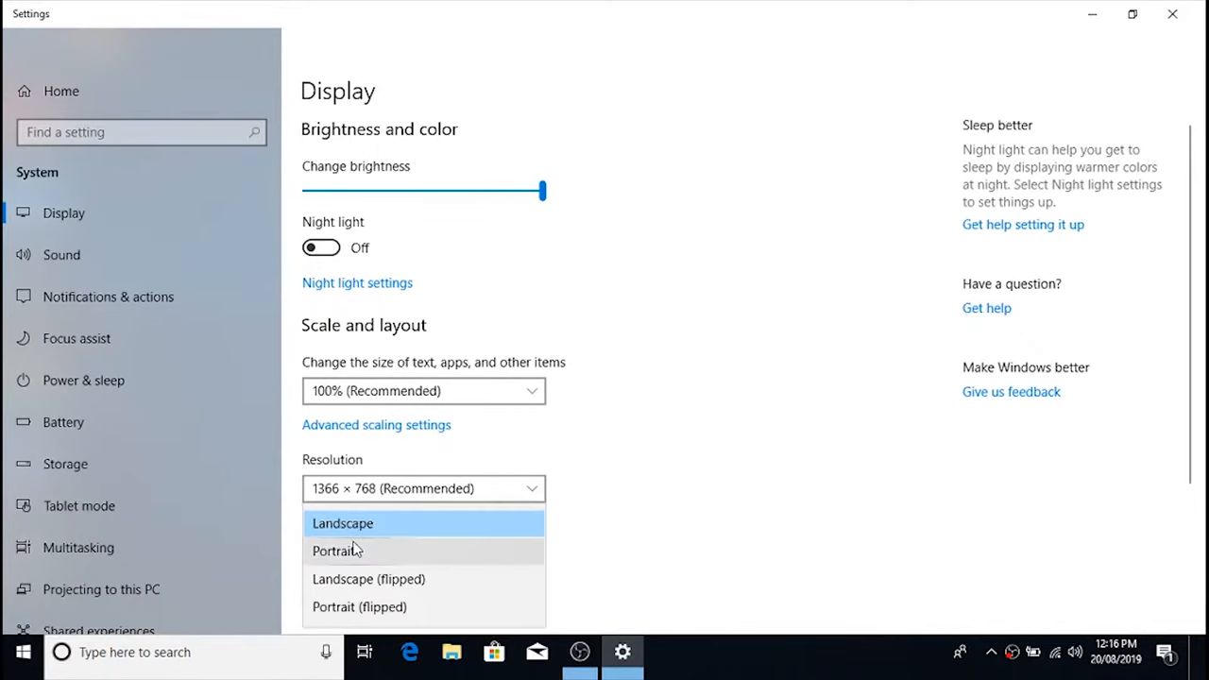
{"action": "left_click", "coordinate": [342, 523]}
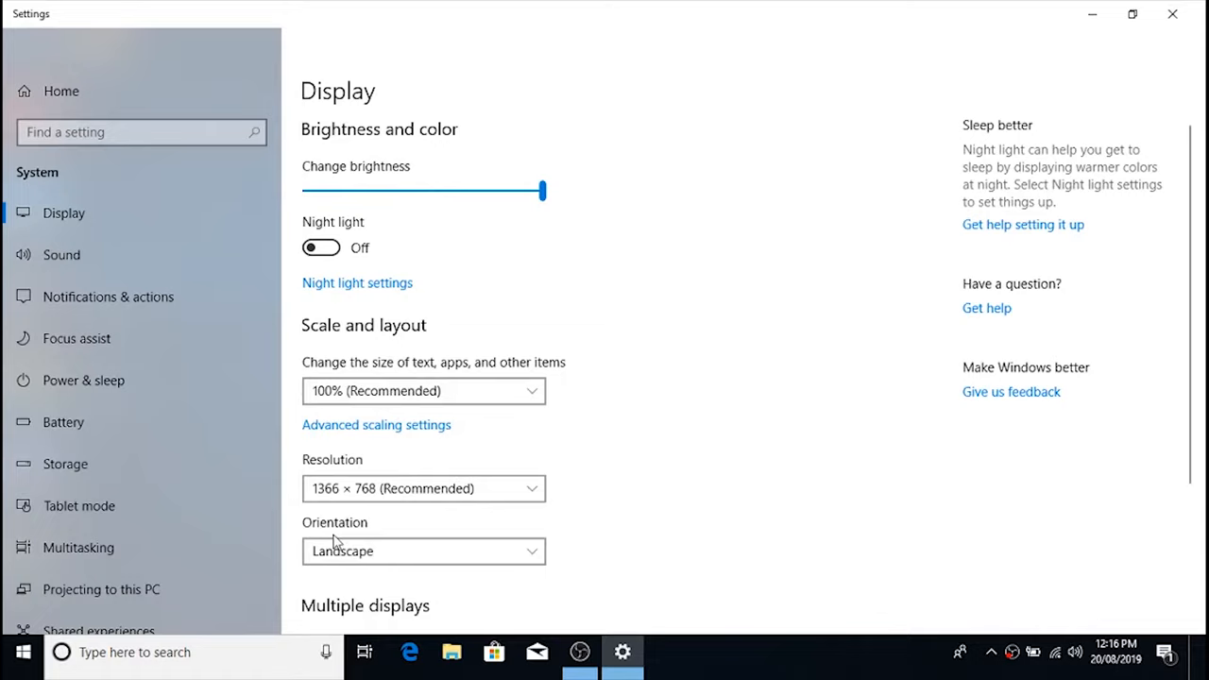
{"action": "mouse_move", "coordinate": [359, 466]}
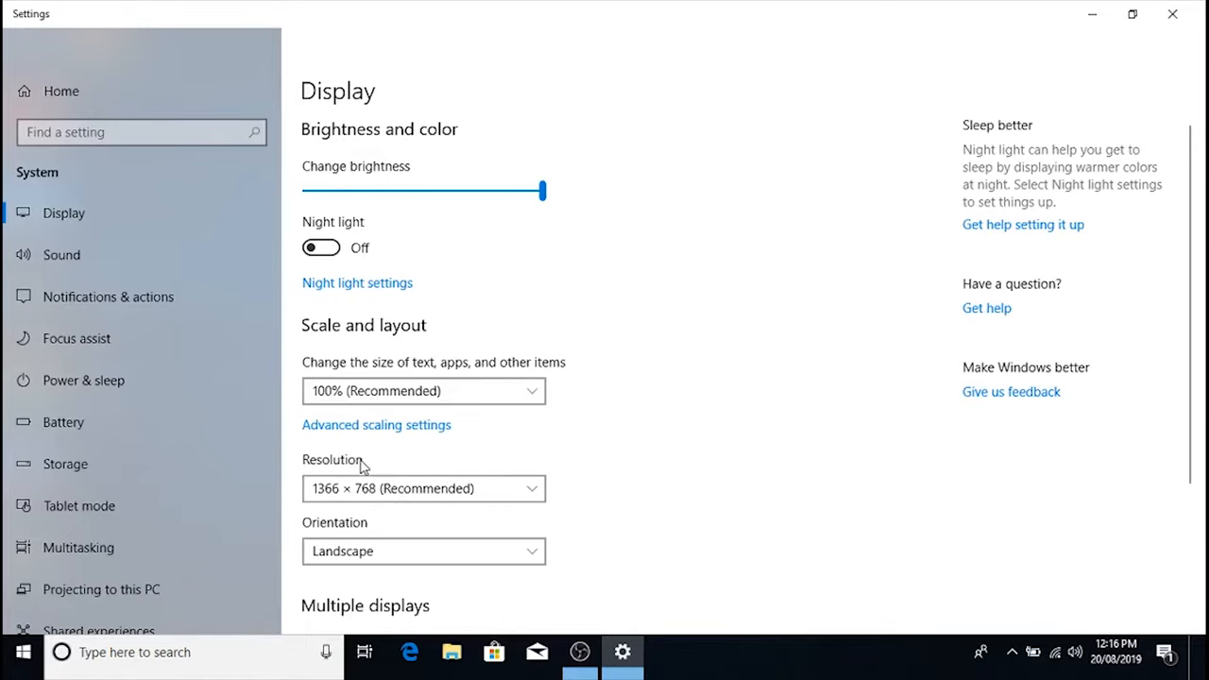
{"action": "mouse_move", "coordinate": [348, 532]}
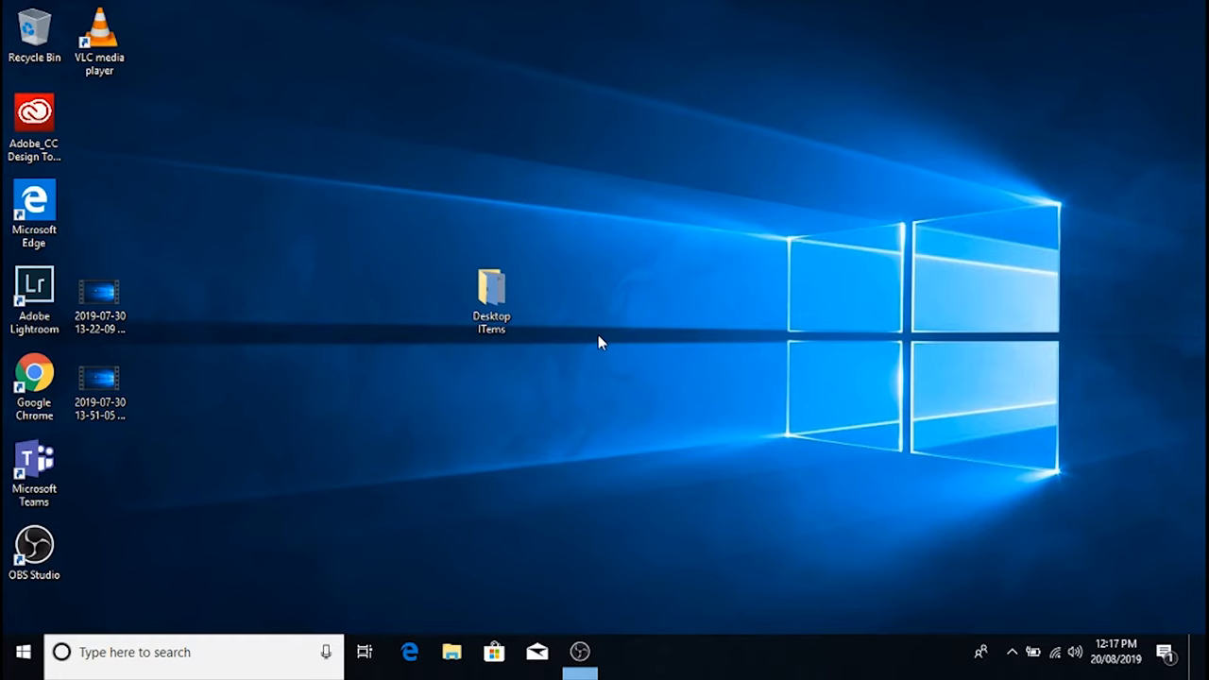
{"action": "mouse_move", "coordinate": [173, 166]}
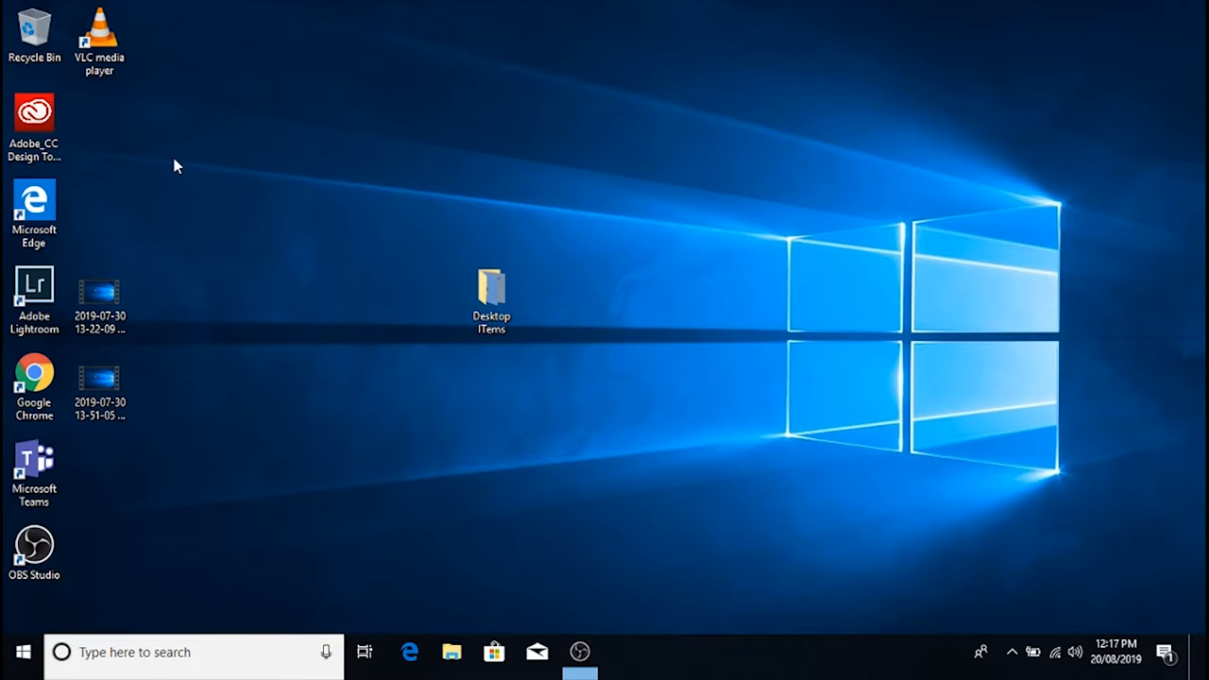
- Rotate the display 90 degrees via the desktop's Graphics Options > Rotation menu
{"action": "right_click", "coordinate": [174, 166]}
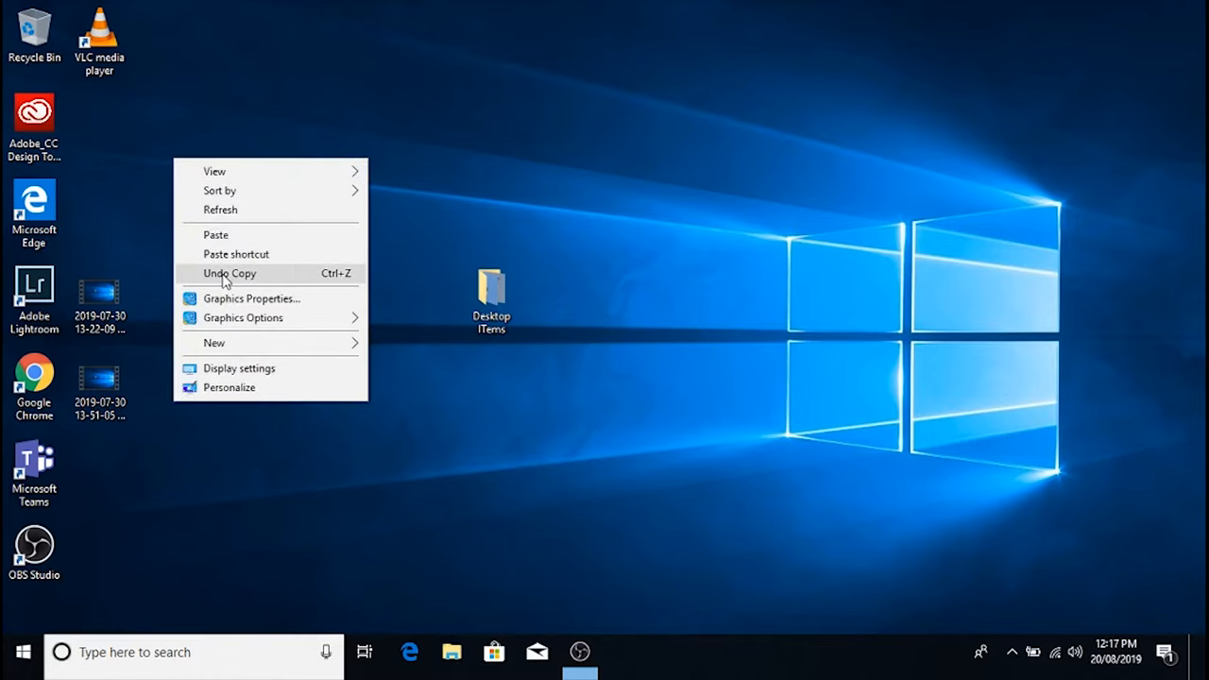
{"action": "mouse_move", "coordinate": [241, 317]}
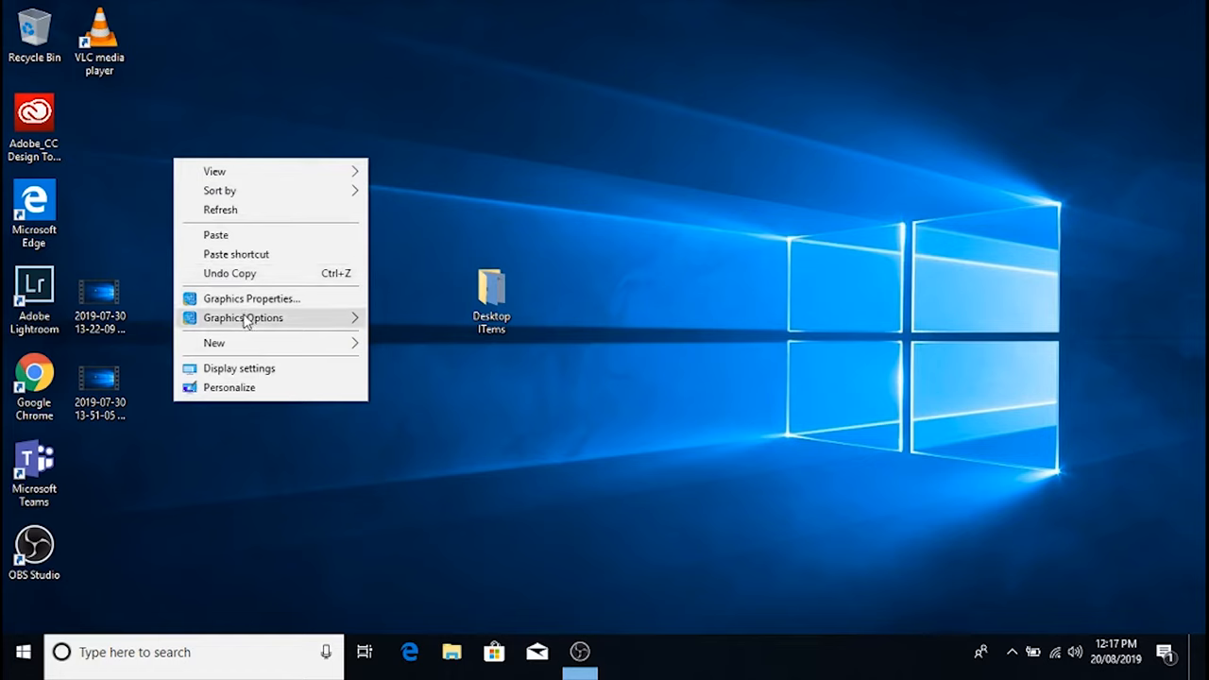
{"action": "left_click", "coordinate": [242, 317]}
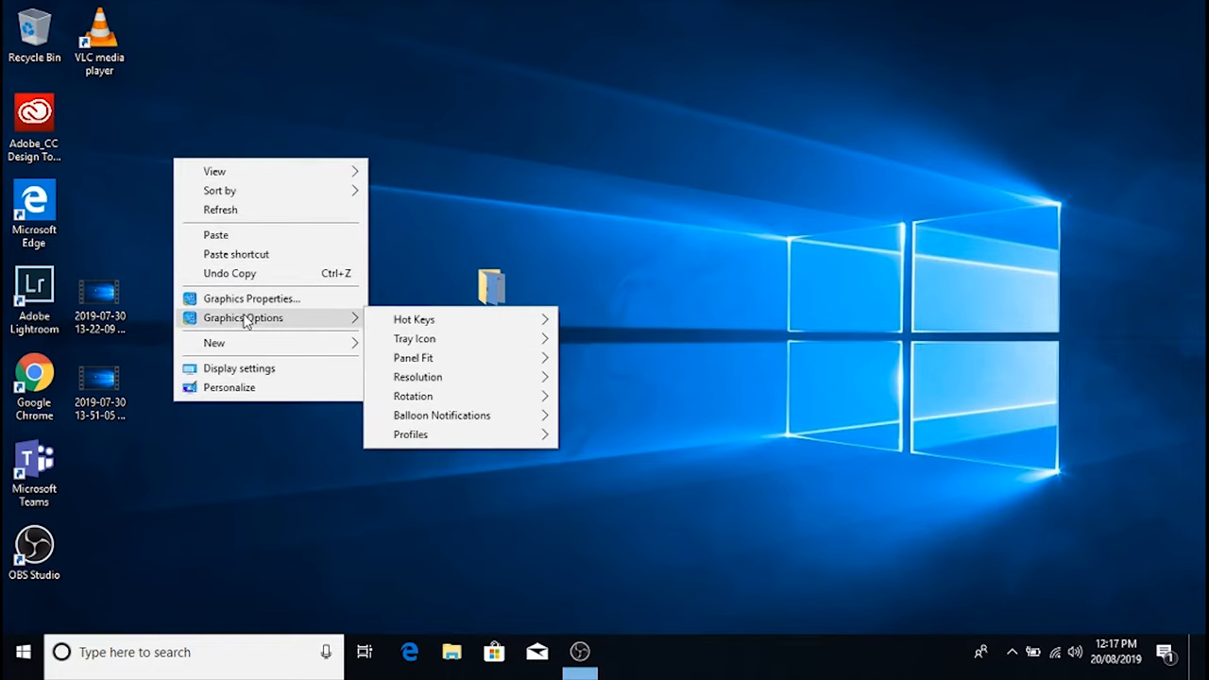
{"action": "mouse_move", "coordinate": [453, 357]}
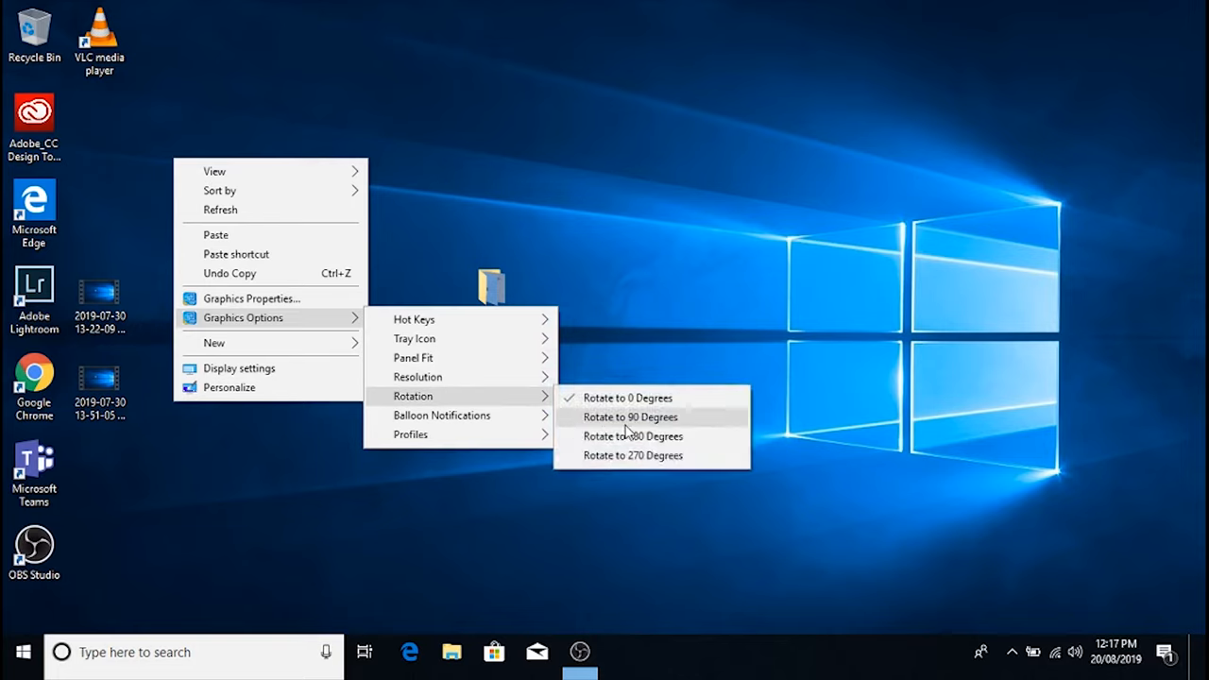
{"action": "left_click", "coordinate": [631, 417]}
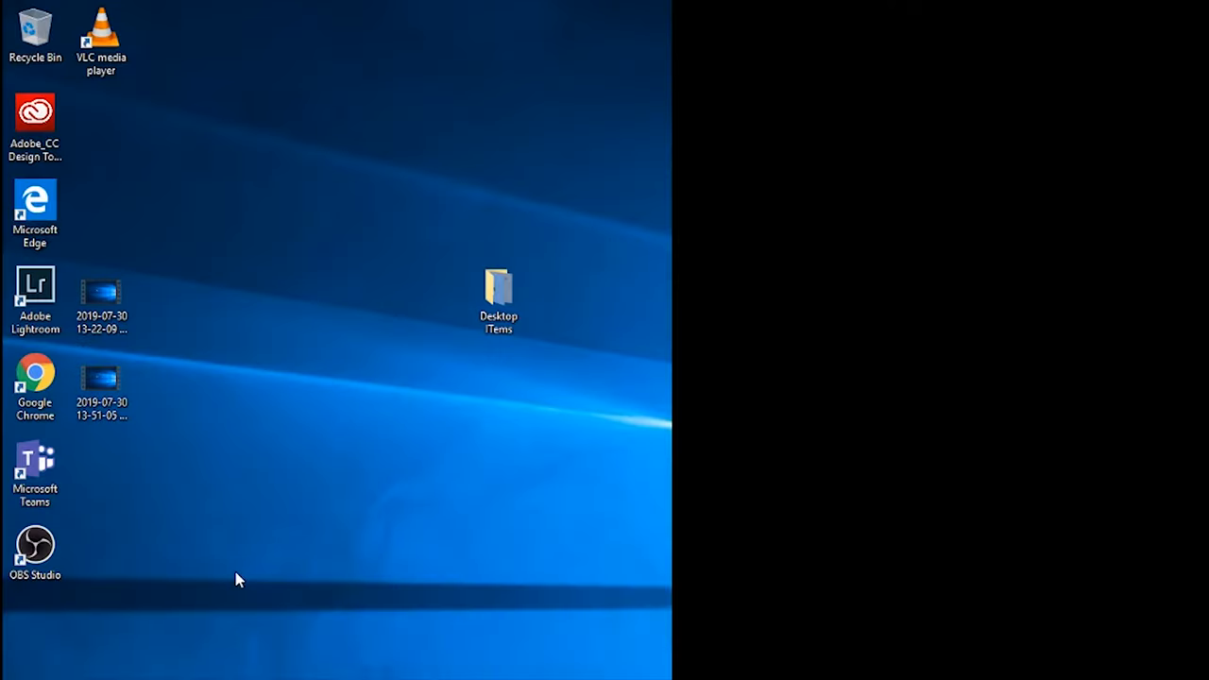